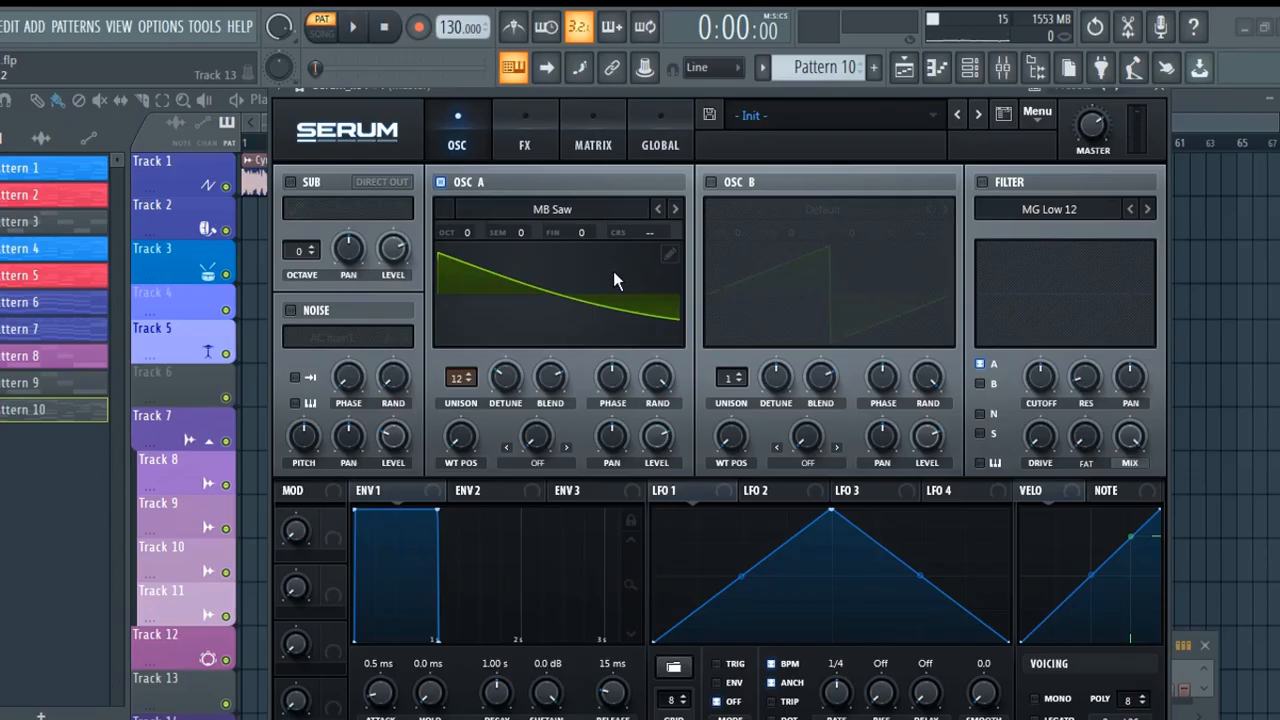
mouse_move(662, 277)
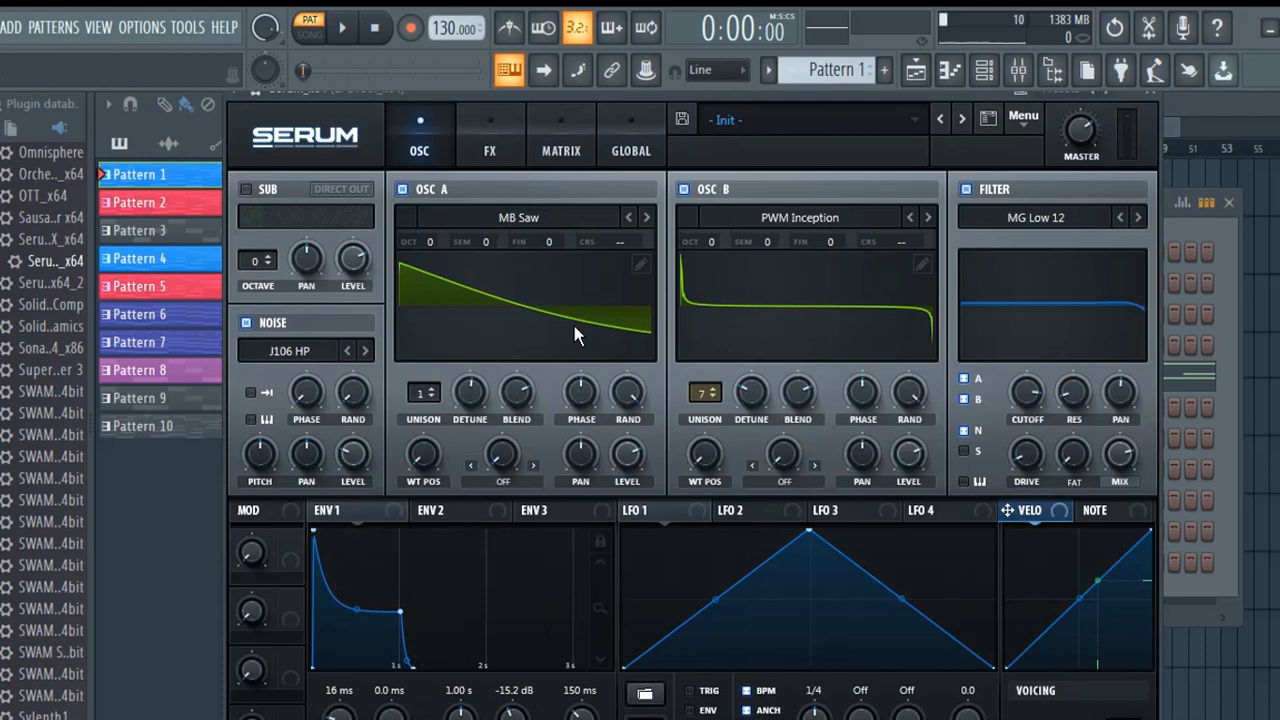
View the modulation matrix, then return to the oscillator page of the Init patch.
click(561, 135)
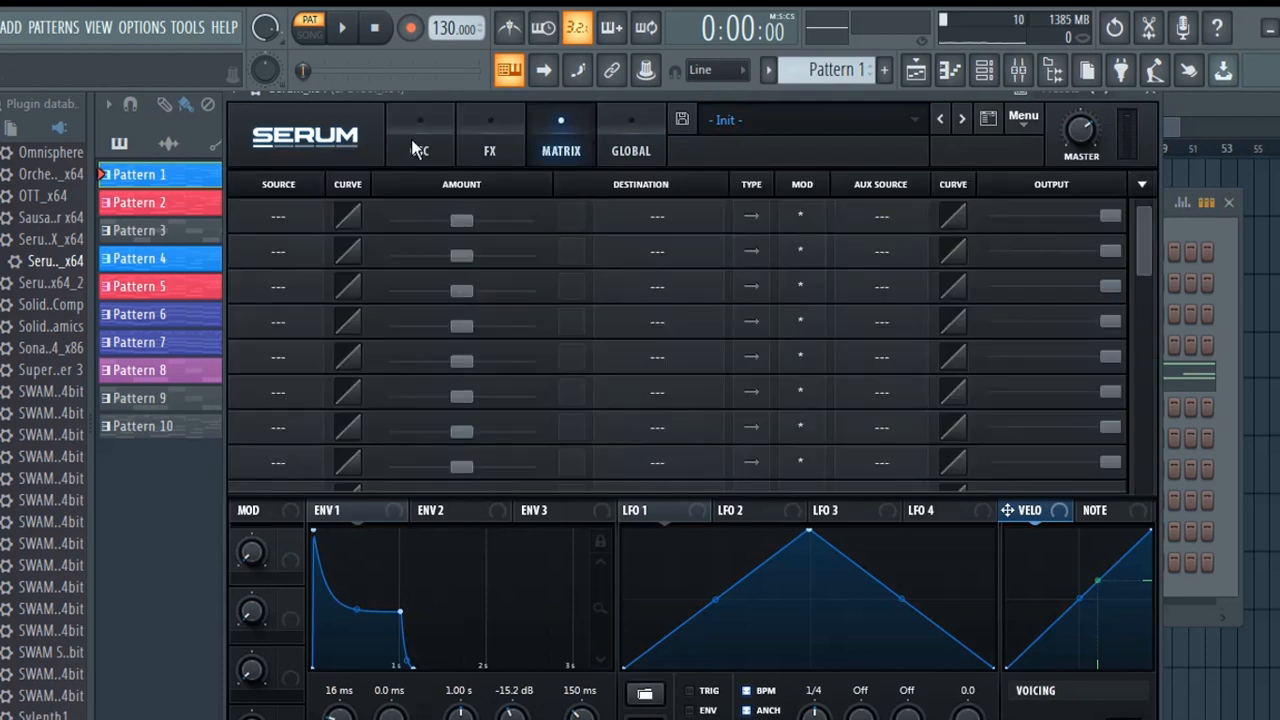
click(419, 135)
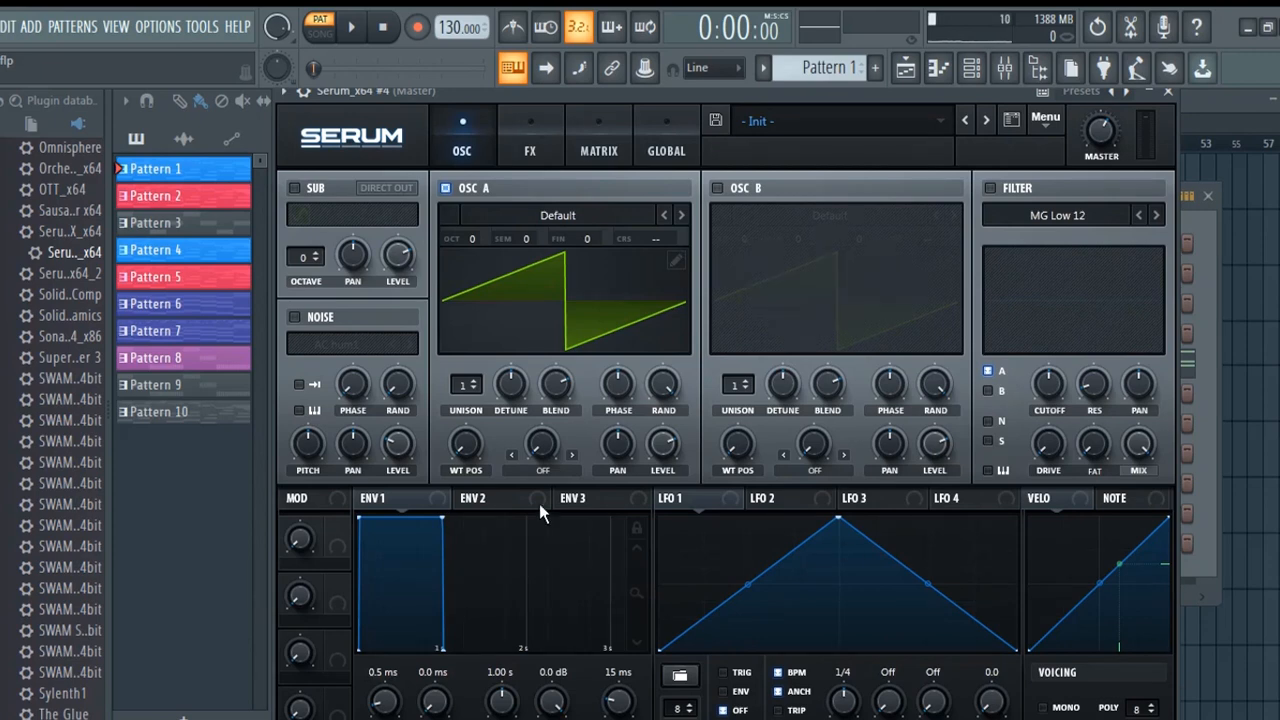
mouse_move(790, 330)
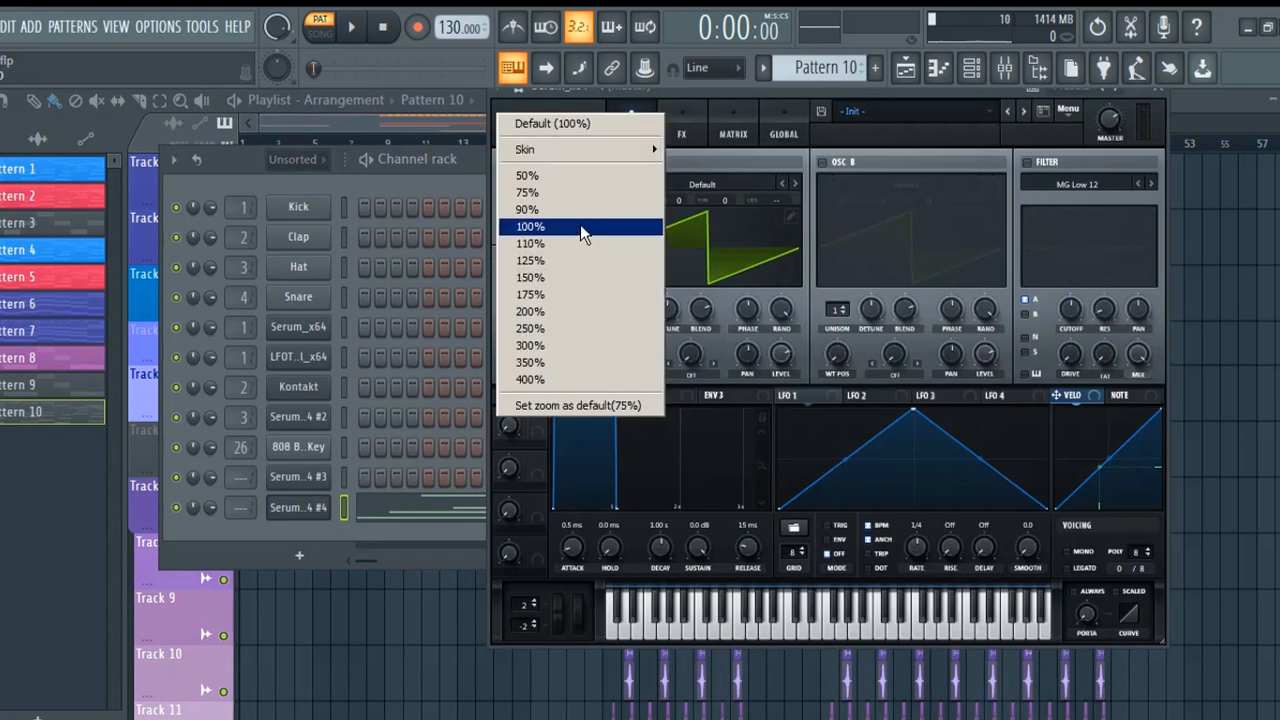
Set the window zoom to 100% and load the Analog MB Saw wavetable into oscillator A.
click(530, 226)
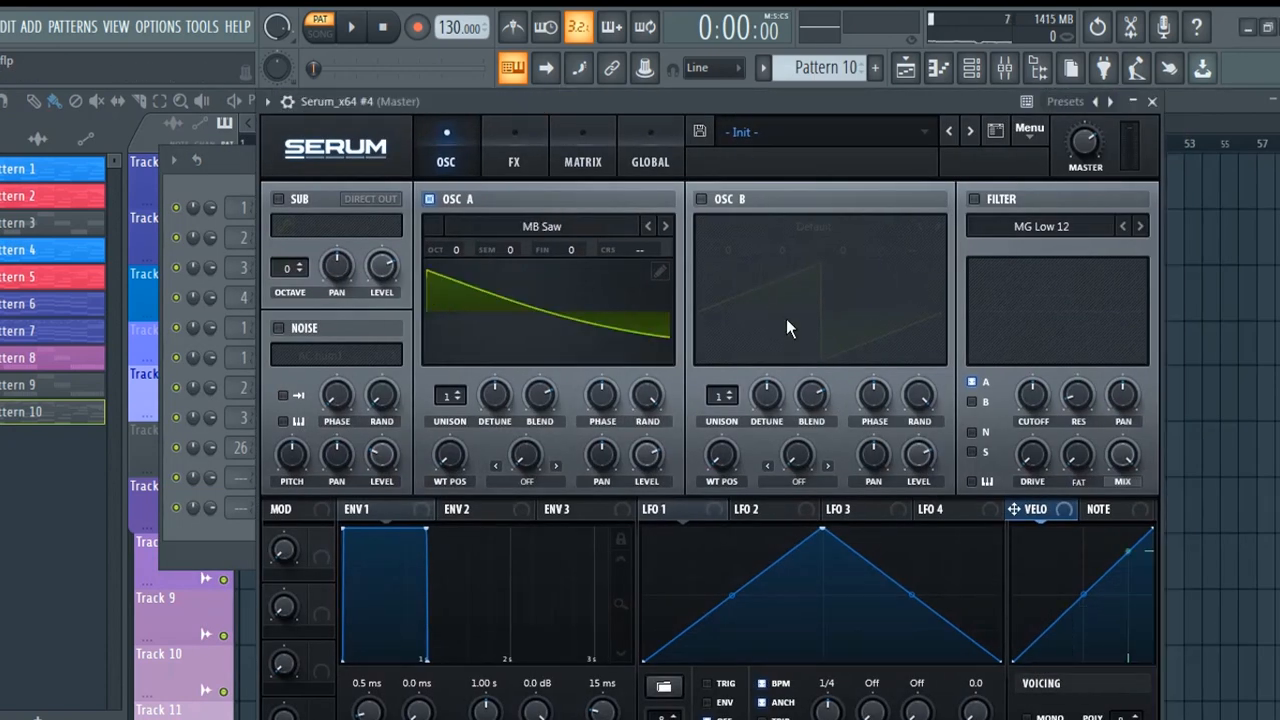
click(351, 27)
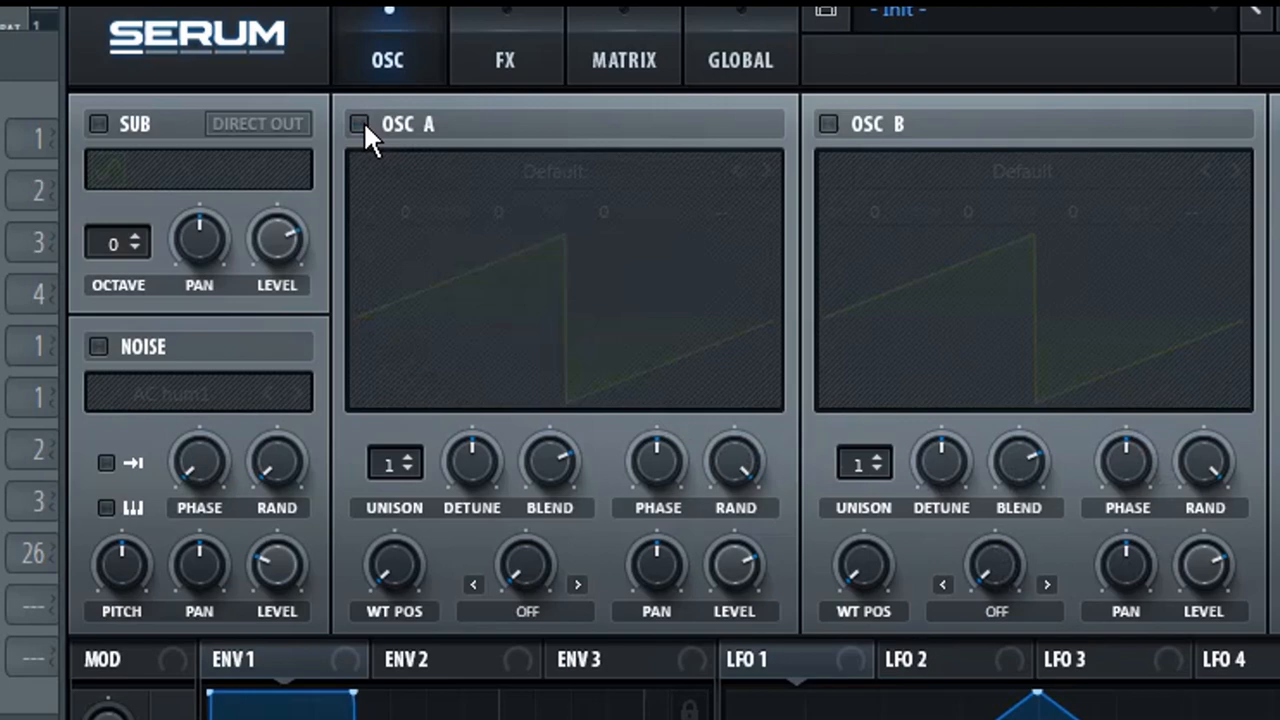
click(553, 170)
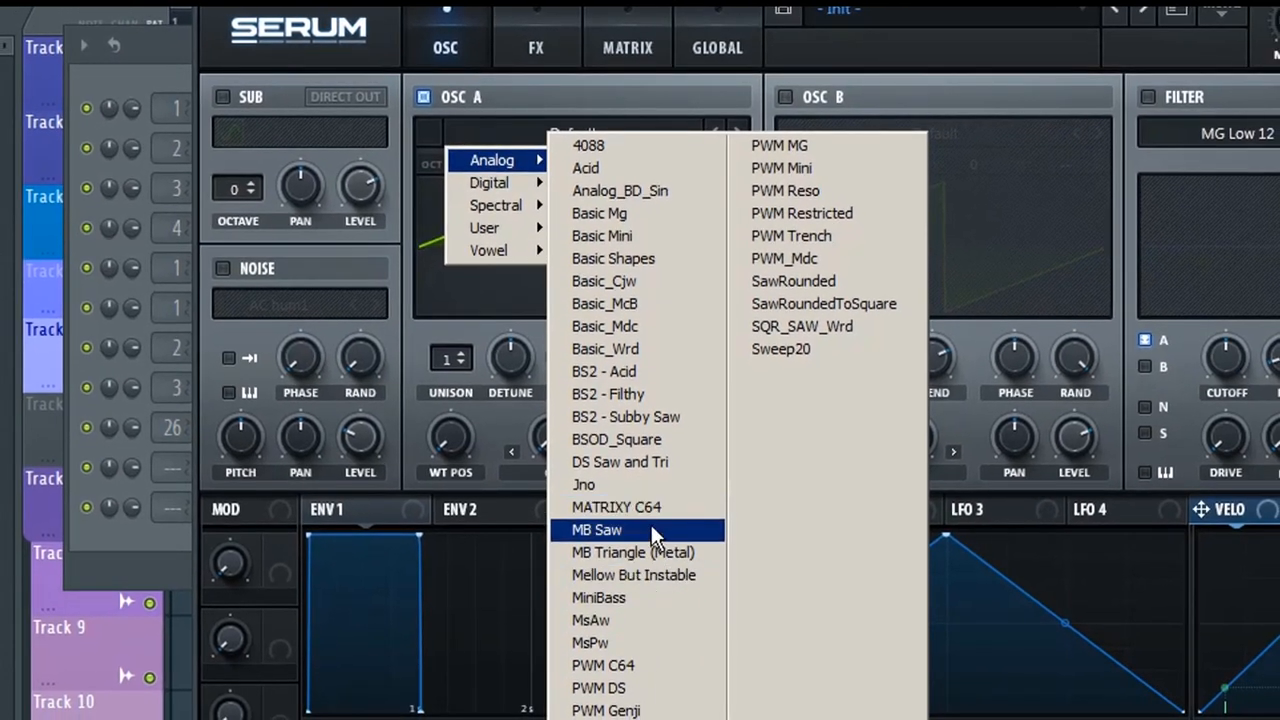
click(597, 530)
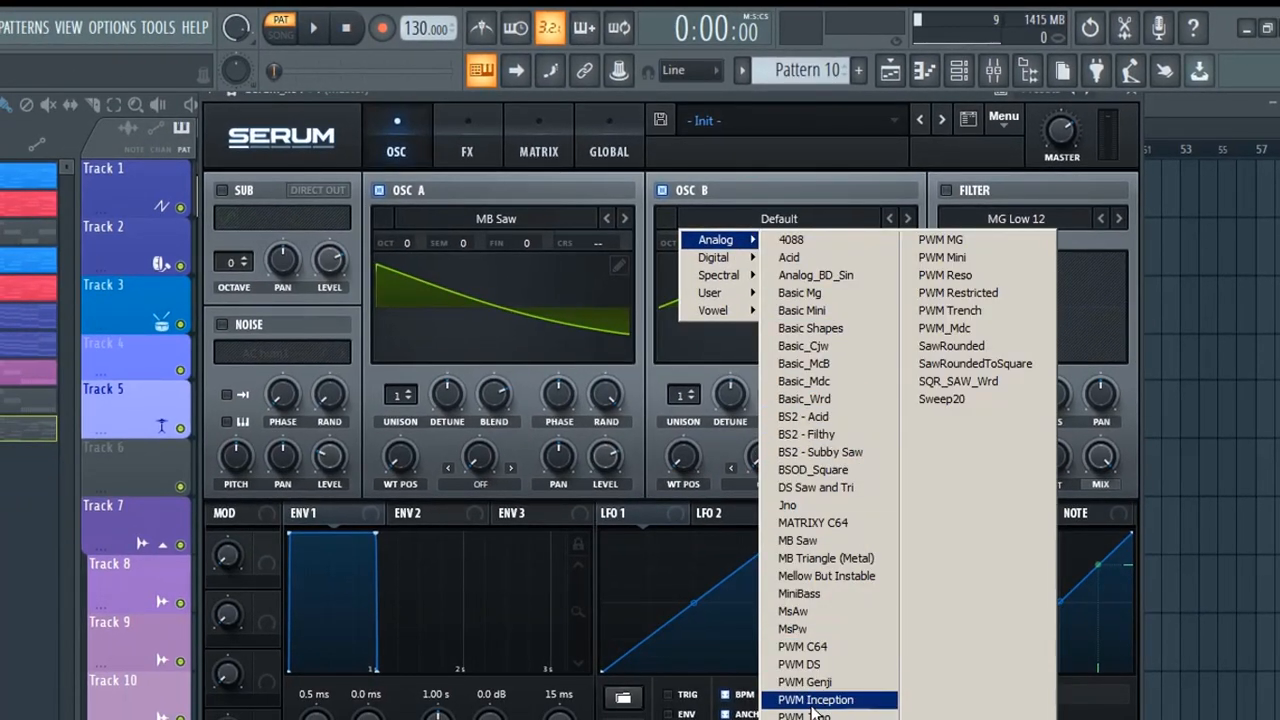
Load PWM Inception into oscillator B and give it 7 unison voices.
click(815, 699)
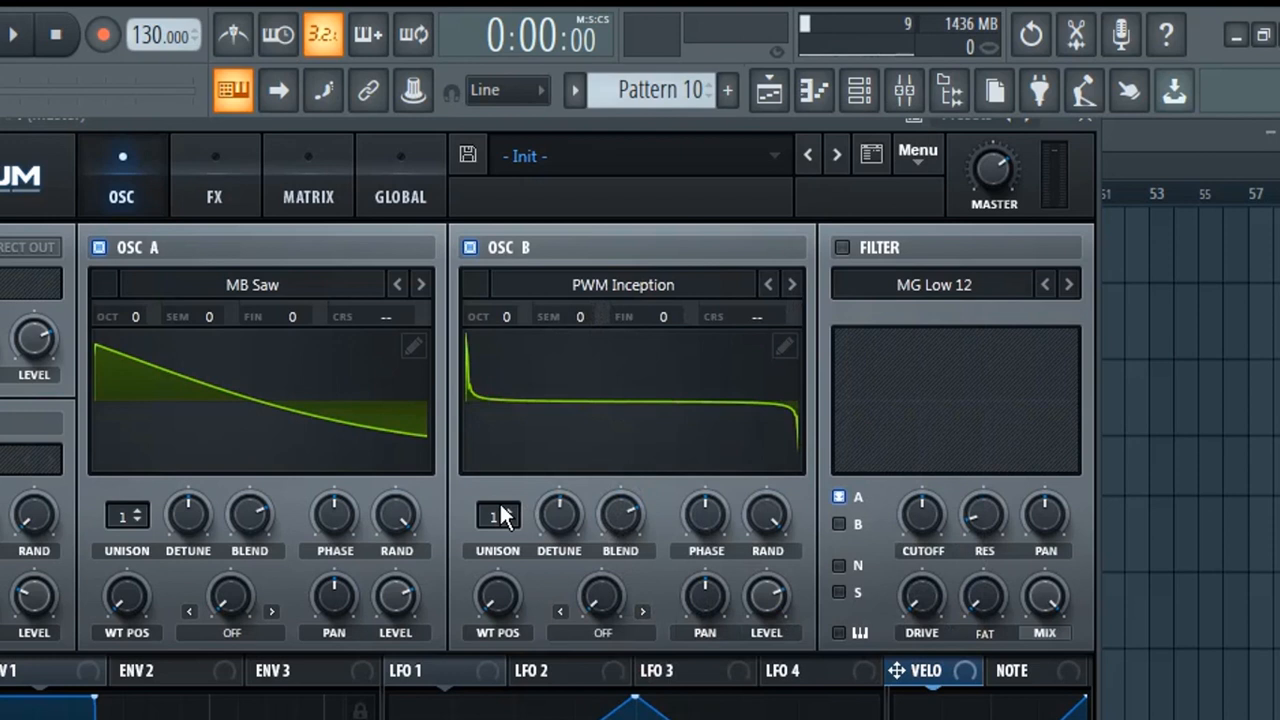
drag(497, 516, 497, 480)
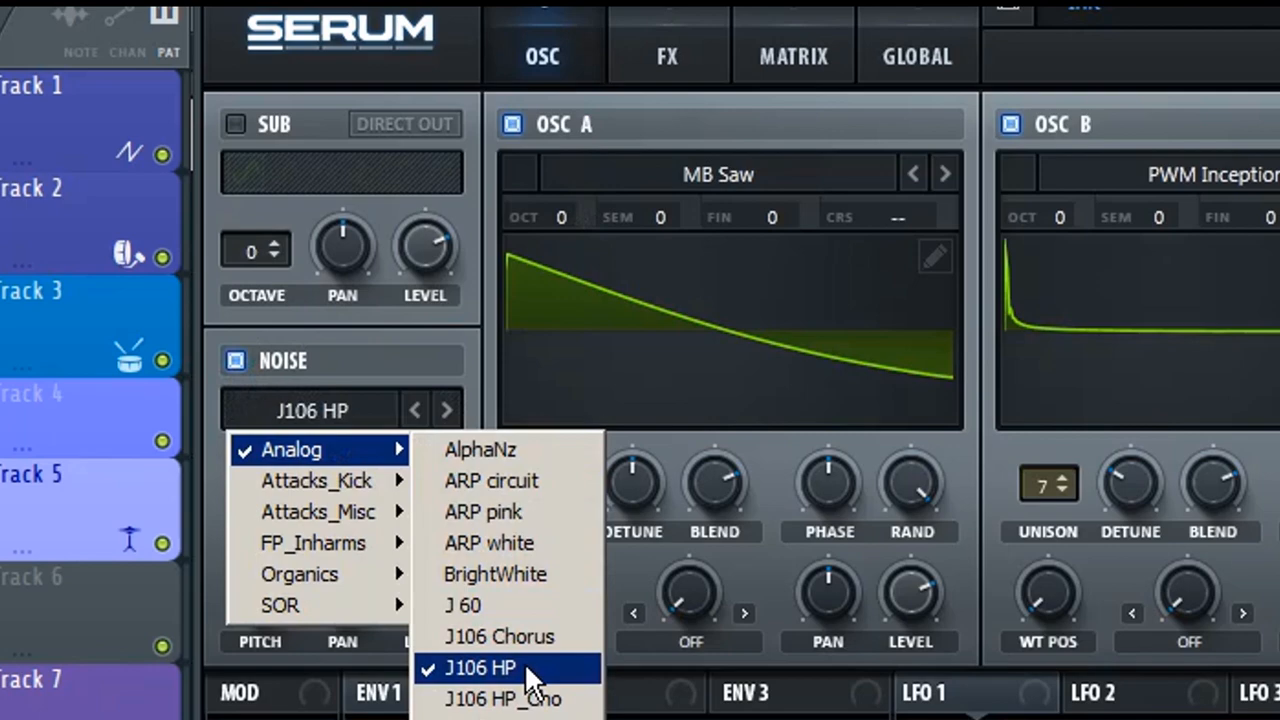
Choose the Analog J106 HP sample for the noise oscillator.
click(480, 667)
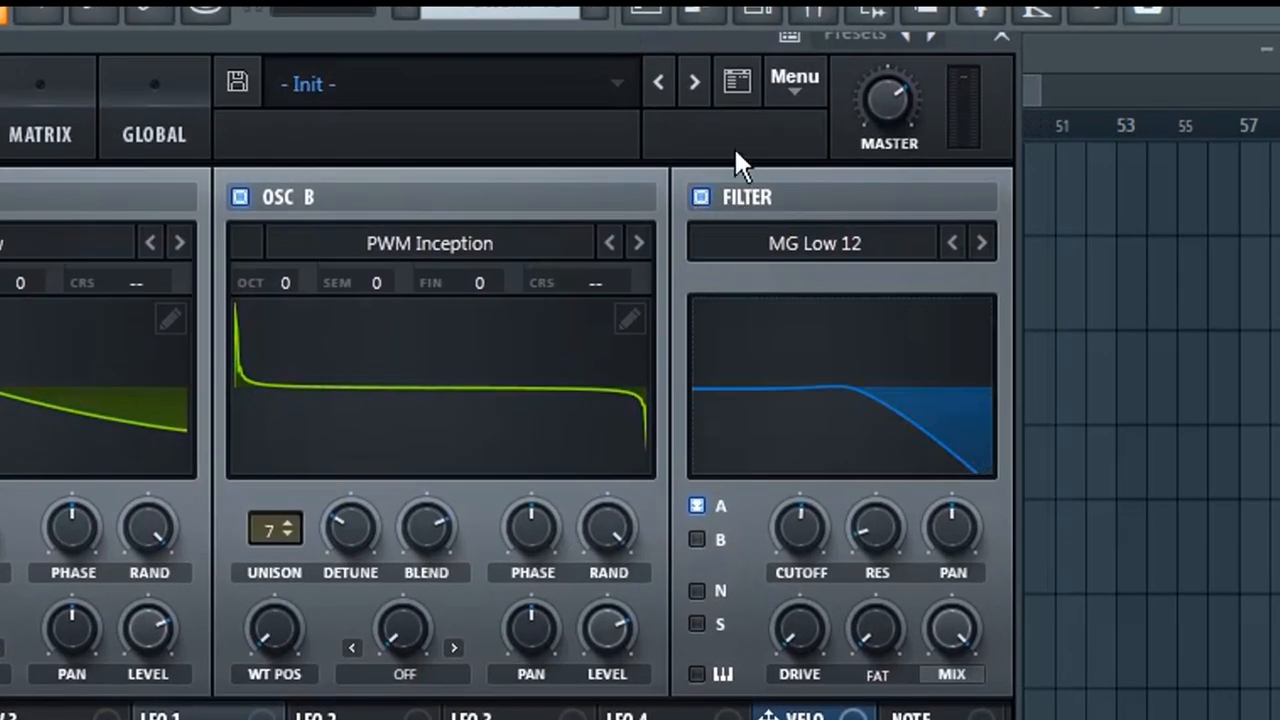
Keep the MG Low 12 filter, route oscillator B and noise through it, and adjust cutoff and drive.
click(814, 243)
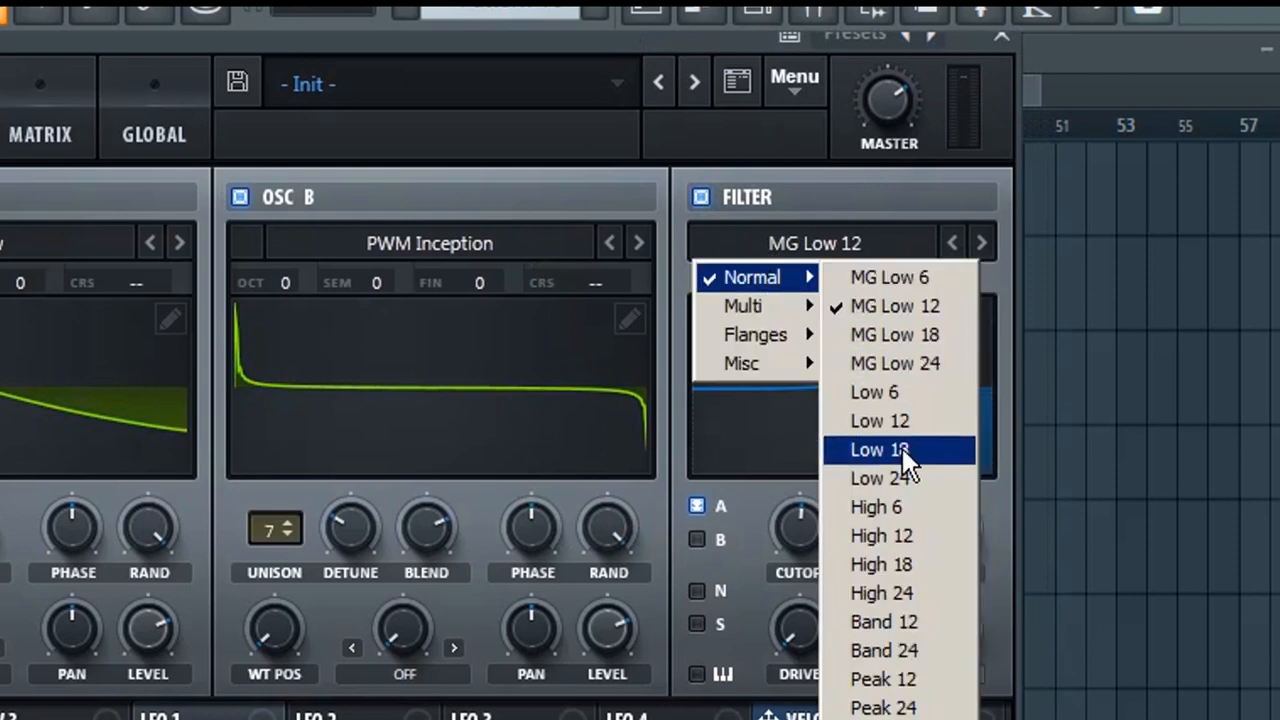
mouse_move(930, 306)
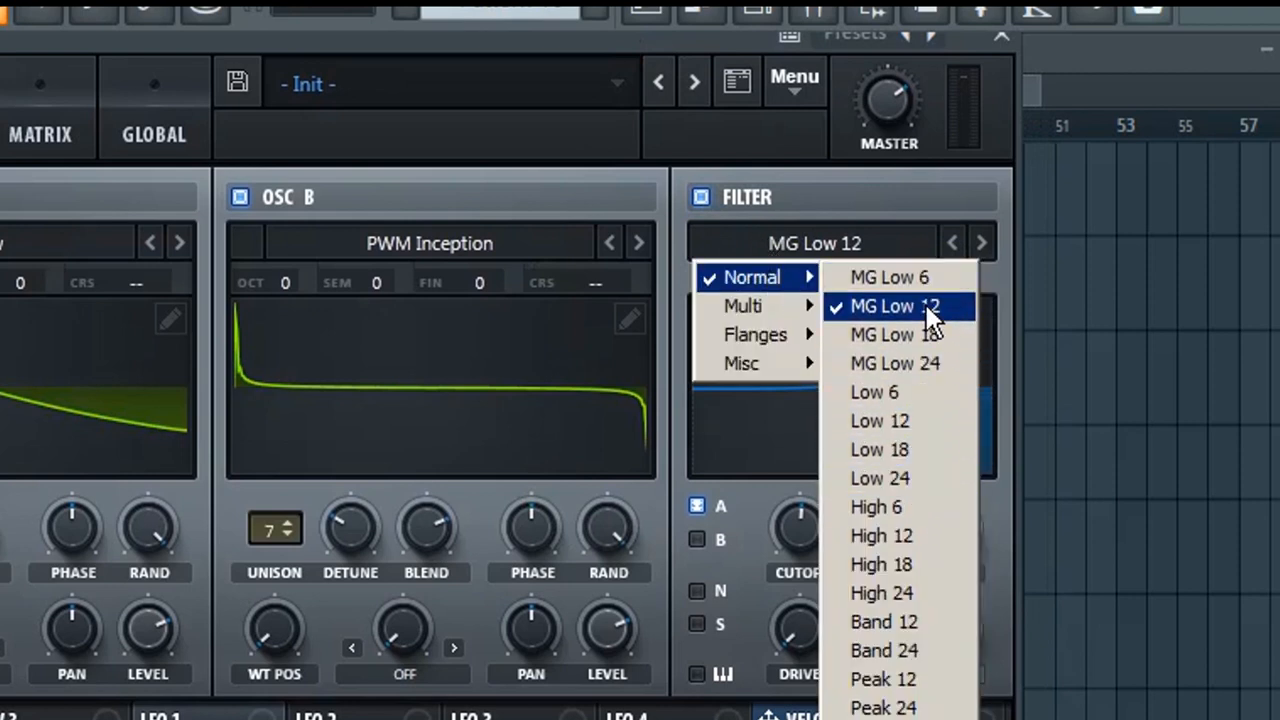
click(890, 306)
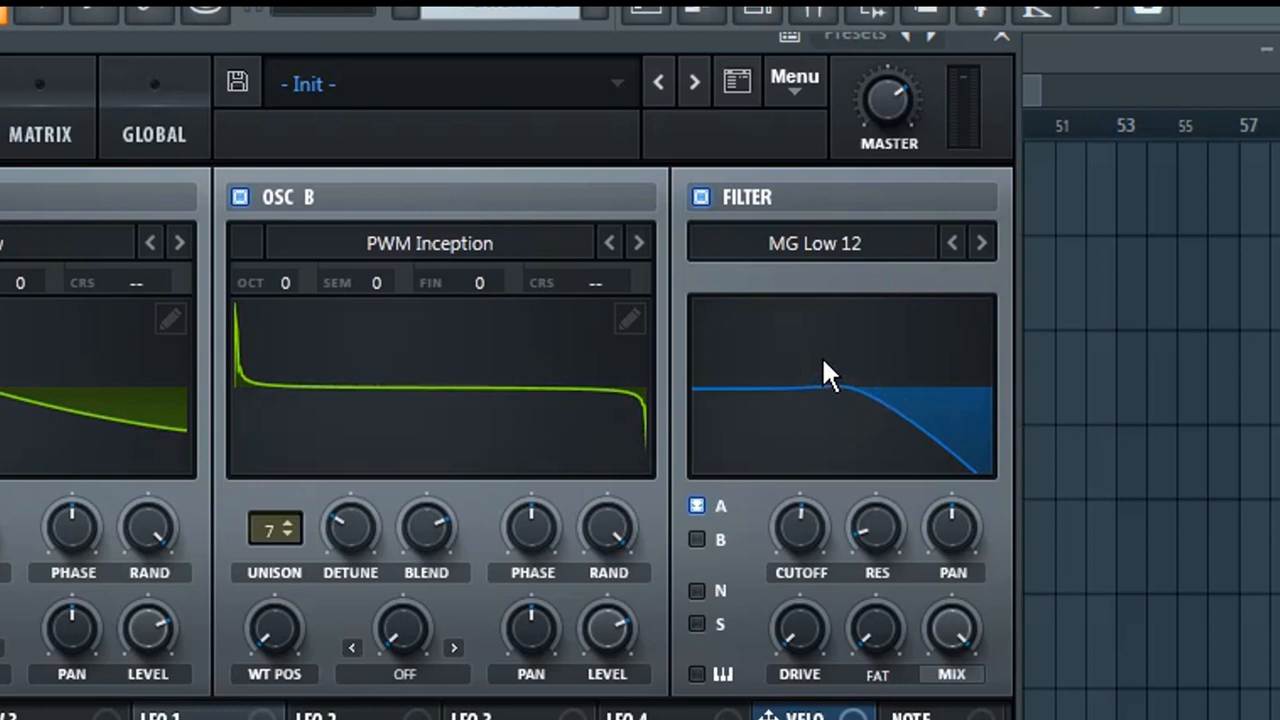
click(697, 540)
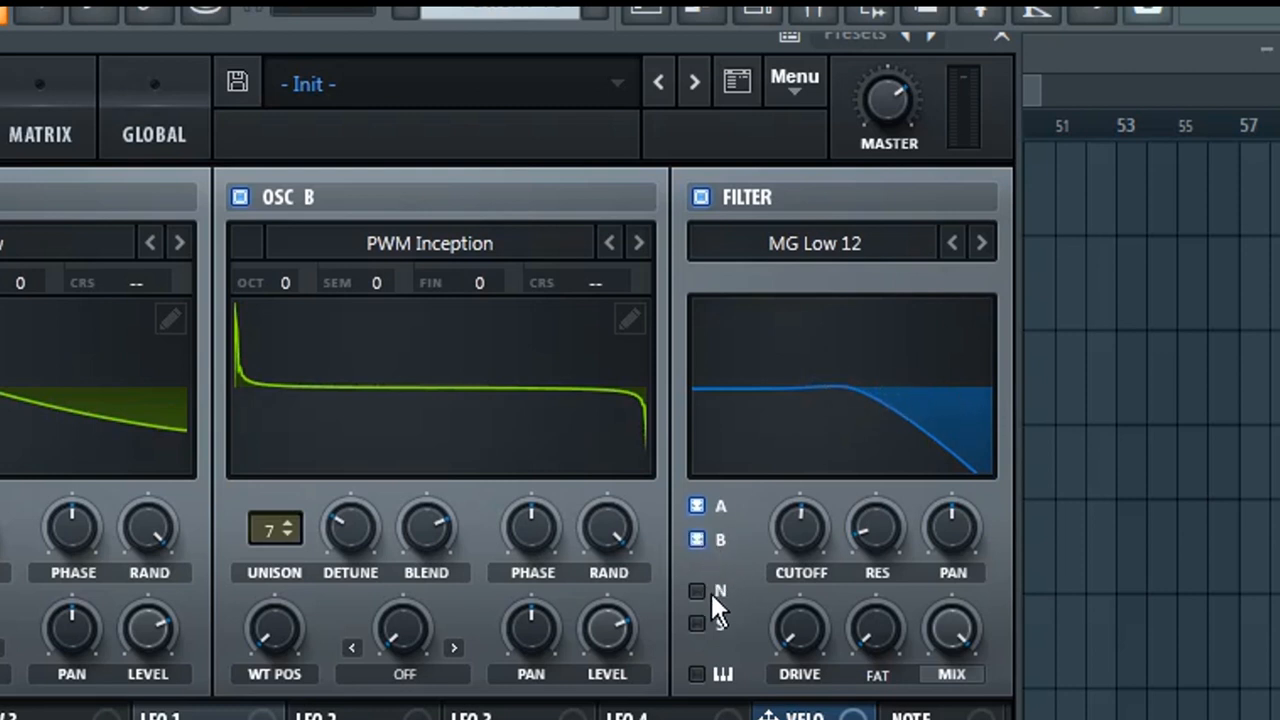
click(696, 590)
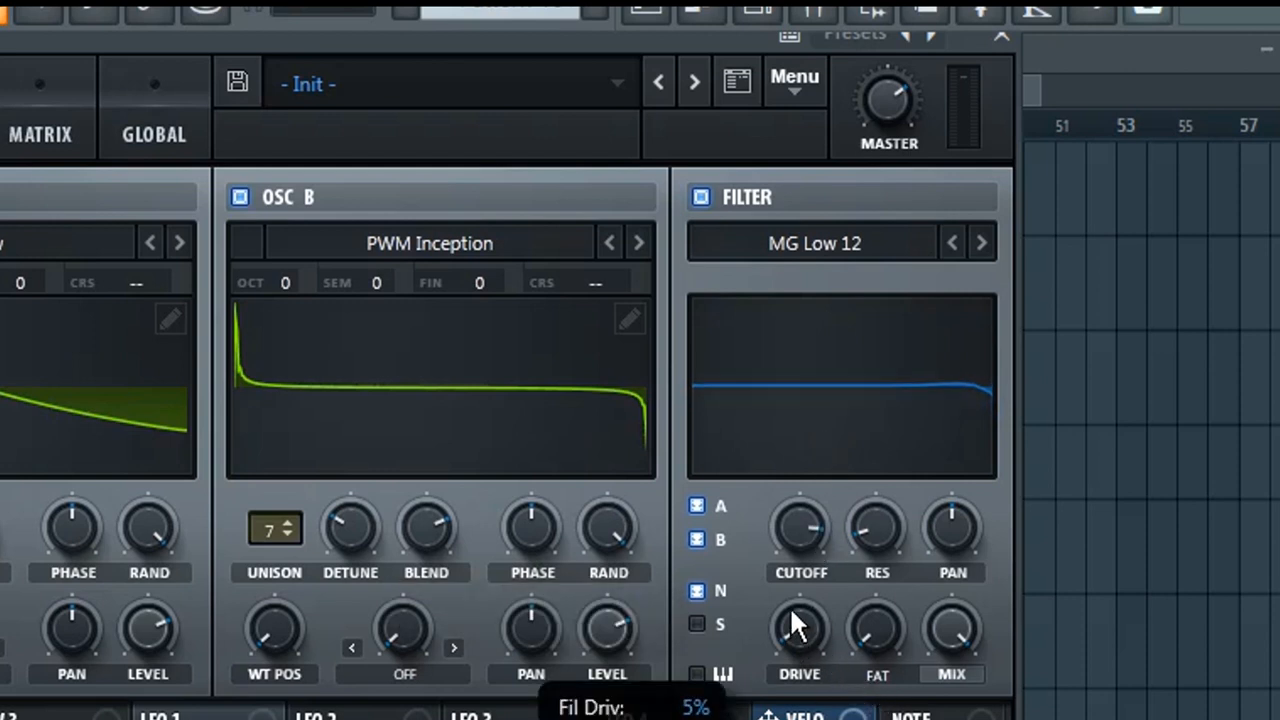
drag(799, 628, 799, 610)
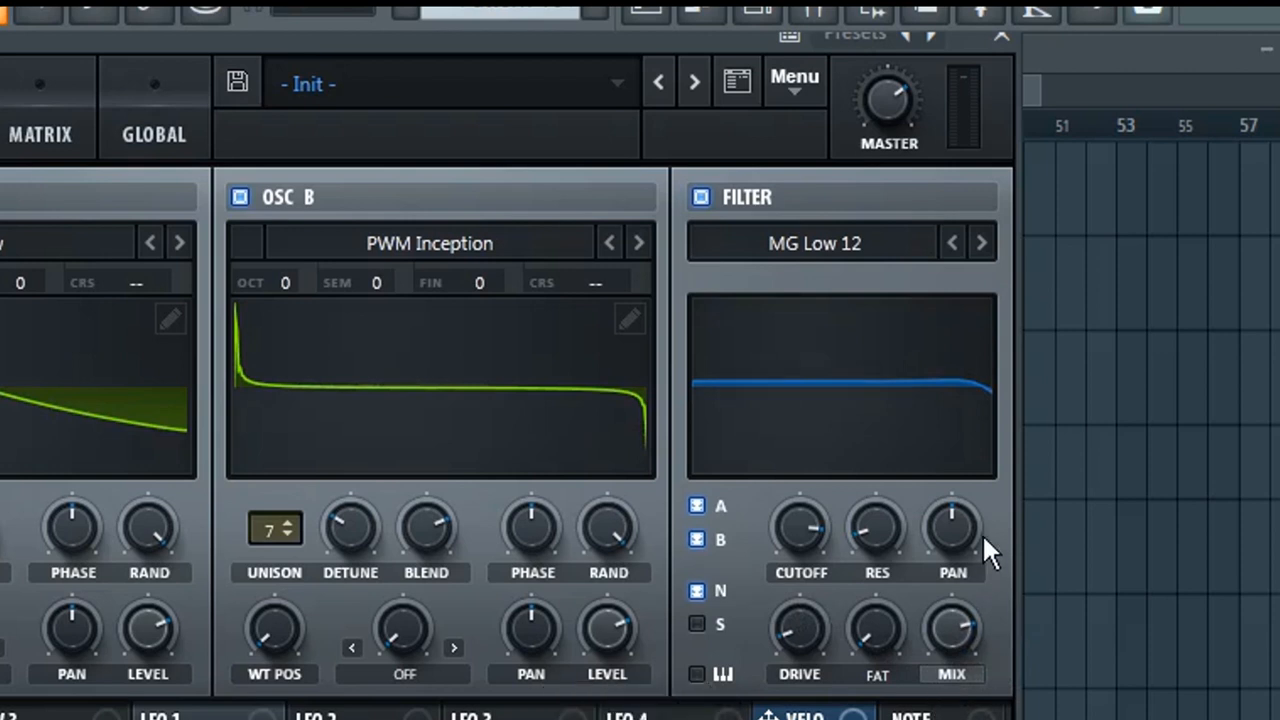
mouse_move(800, 498)
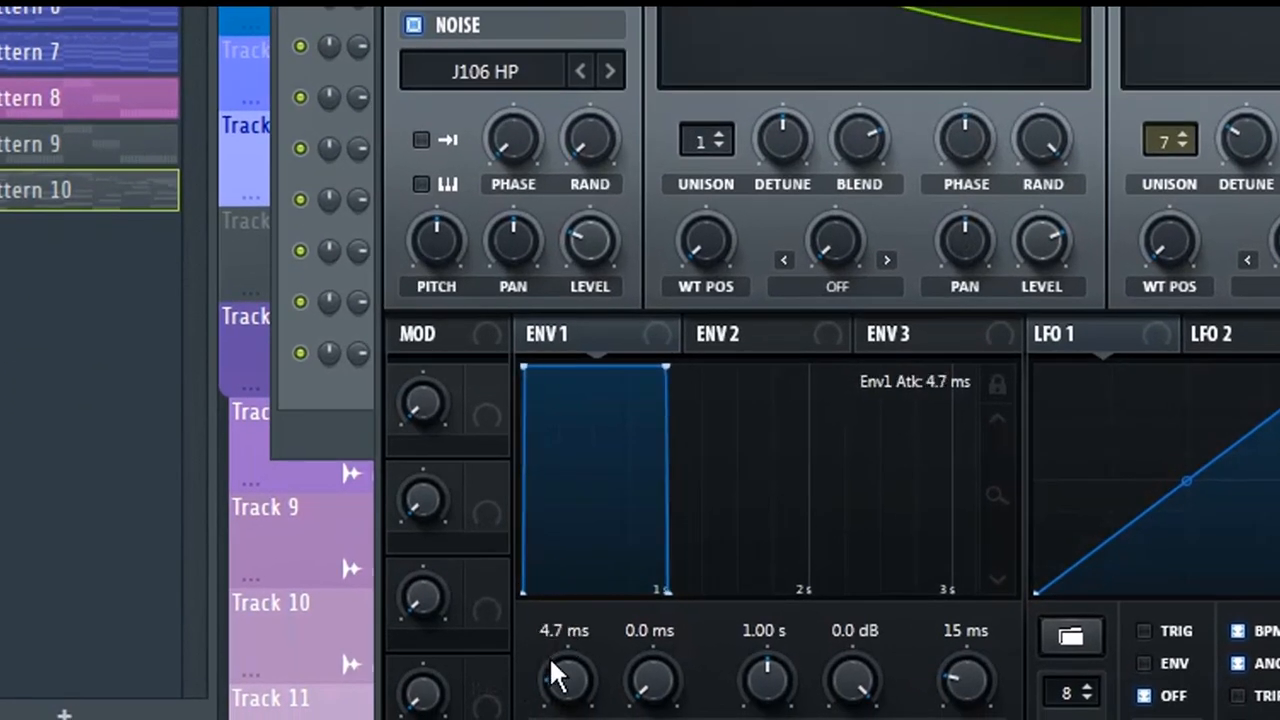
Lengthen envelope 1's attack to 16 ms and its release to 150 ms.
drag(565, 680, 565, 640)
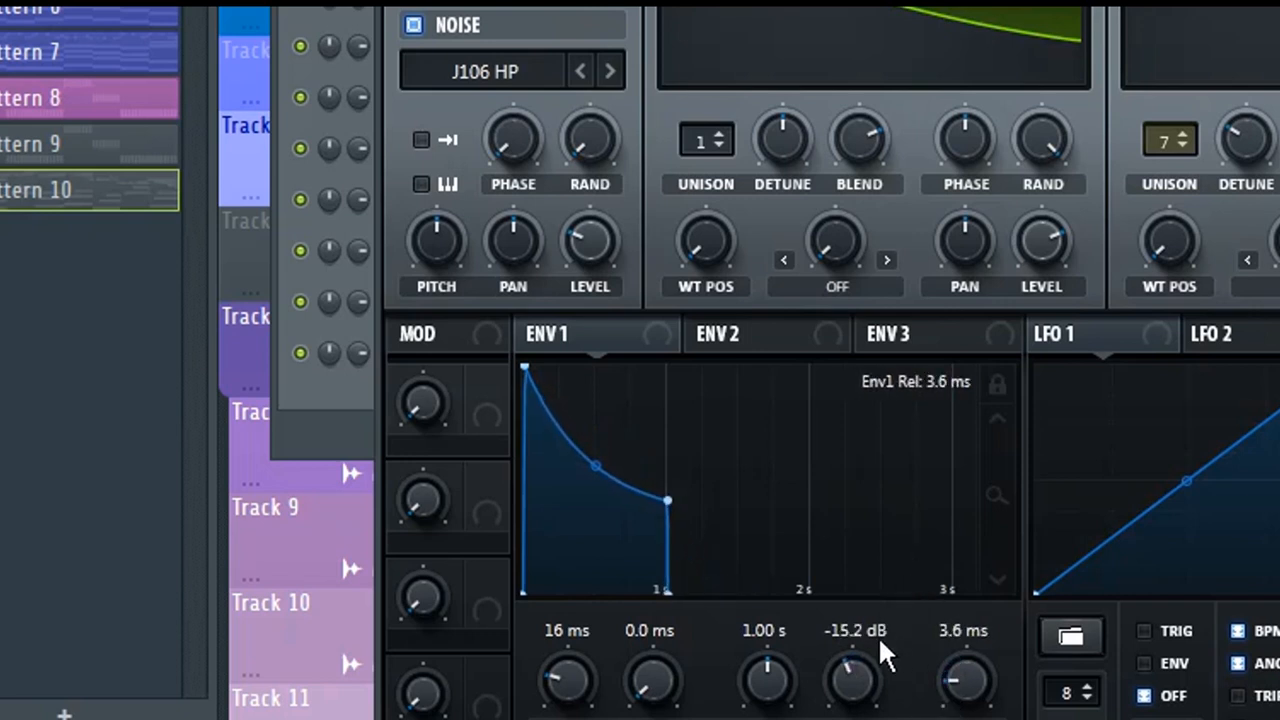
drag(960, 680, 960, 600)
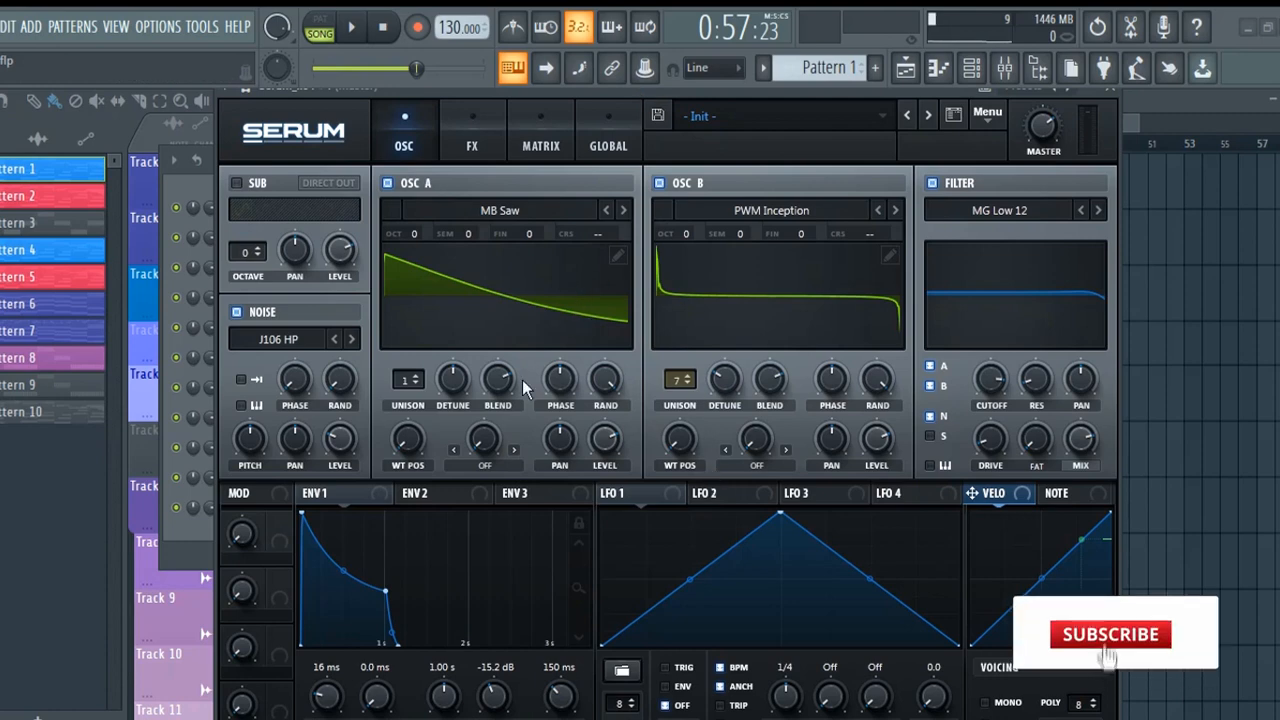
Switch to the effects page and turn on the Hyper/Dimension effect.
click(471, 130)
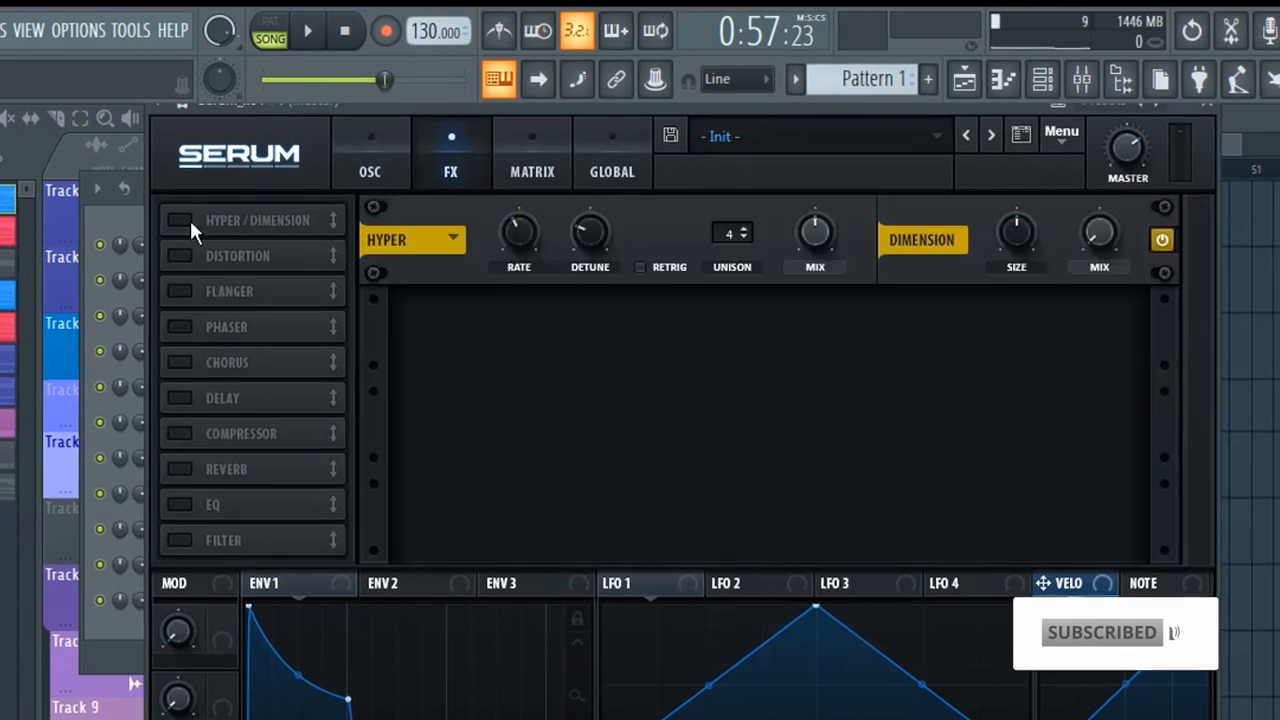
click(180, 219)
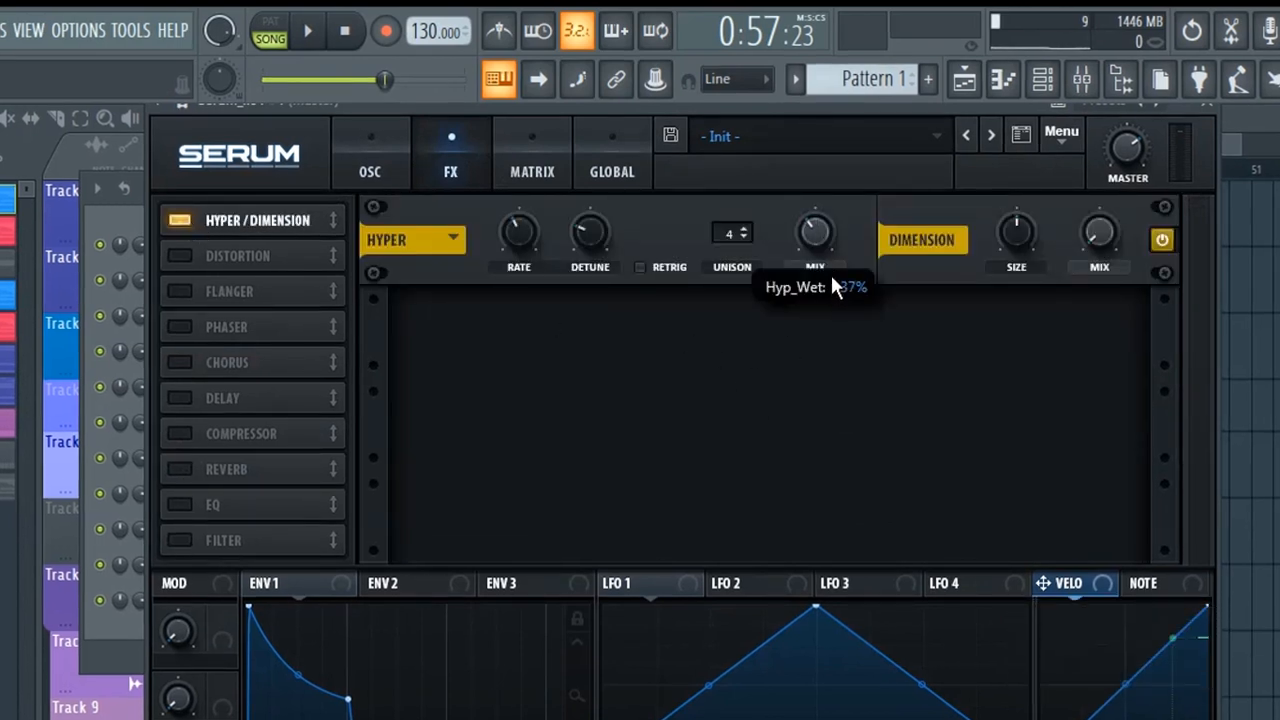
mouse_move(1078, 447)
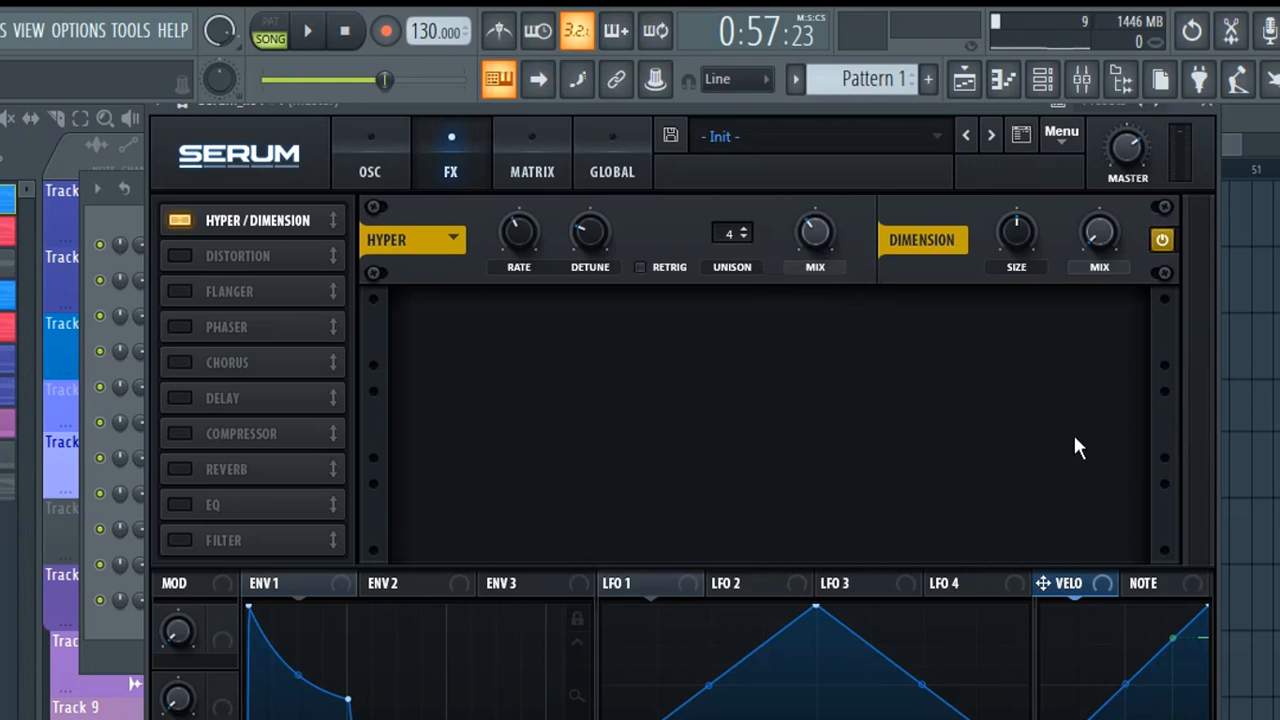
mouse_move(855, 388)
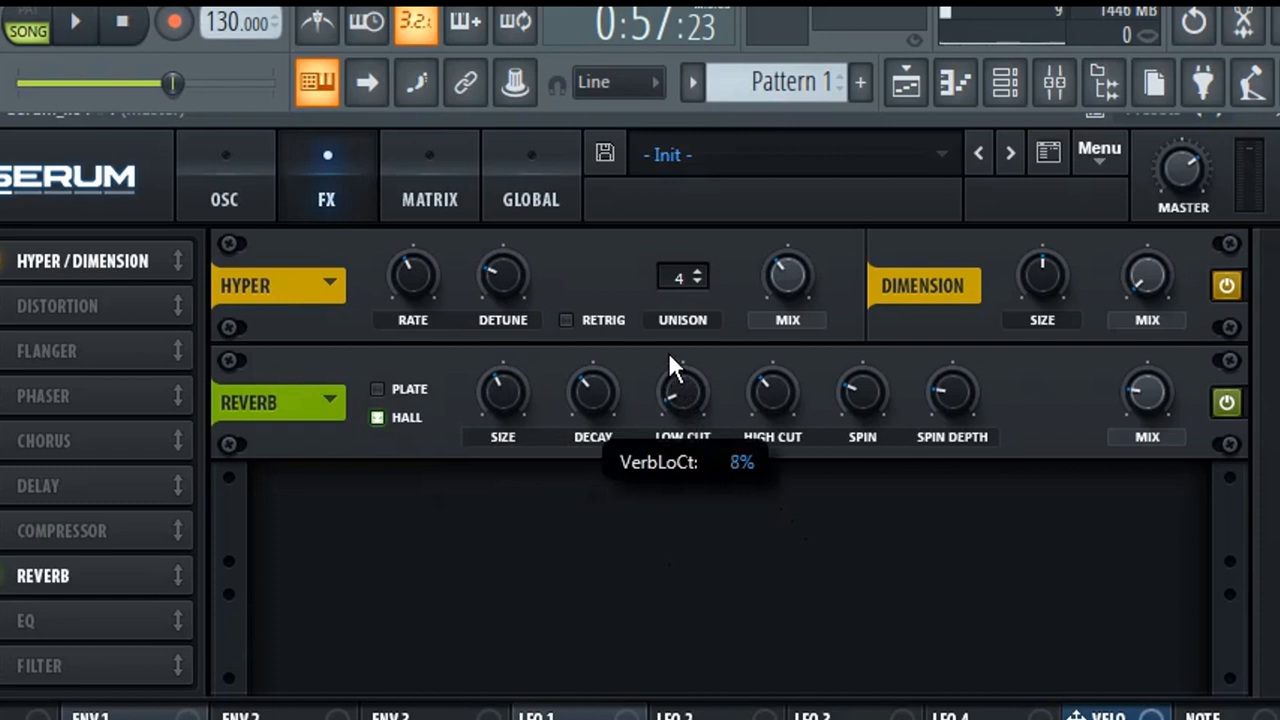
mouse_move(835, 430)
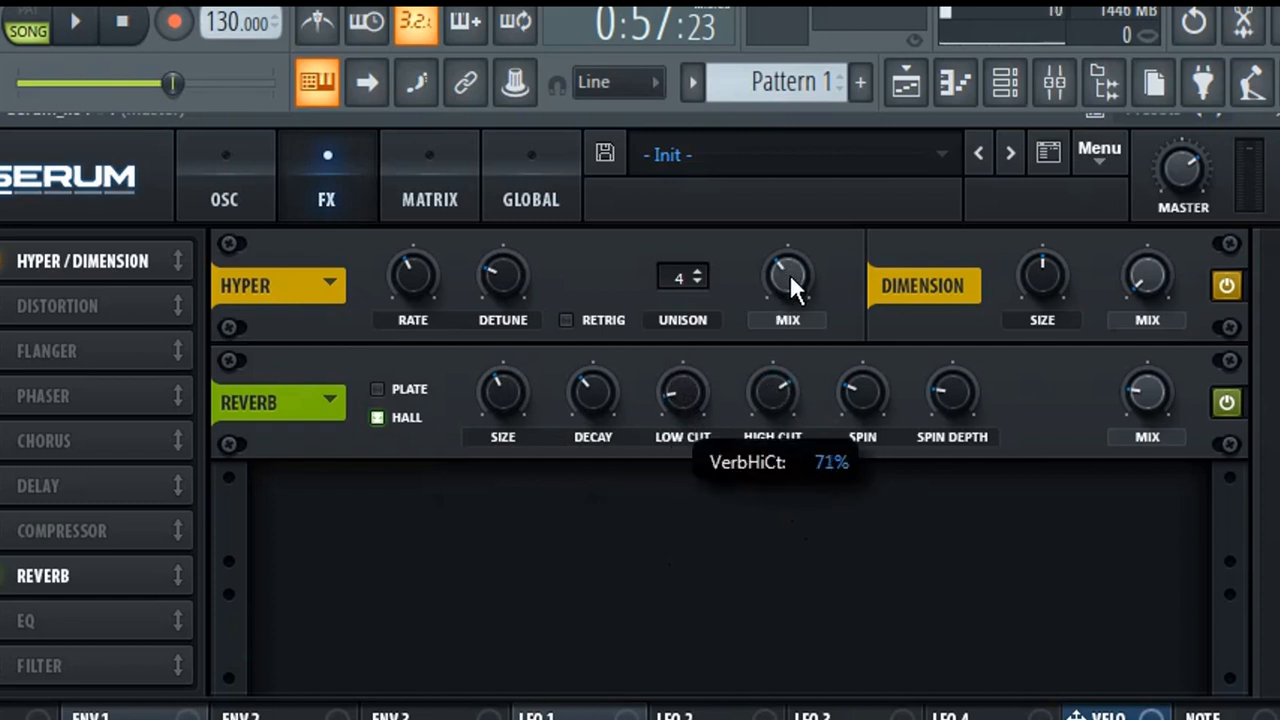
mouse_move(960, 455)
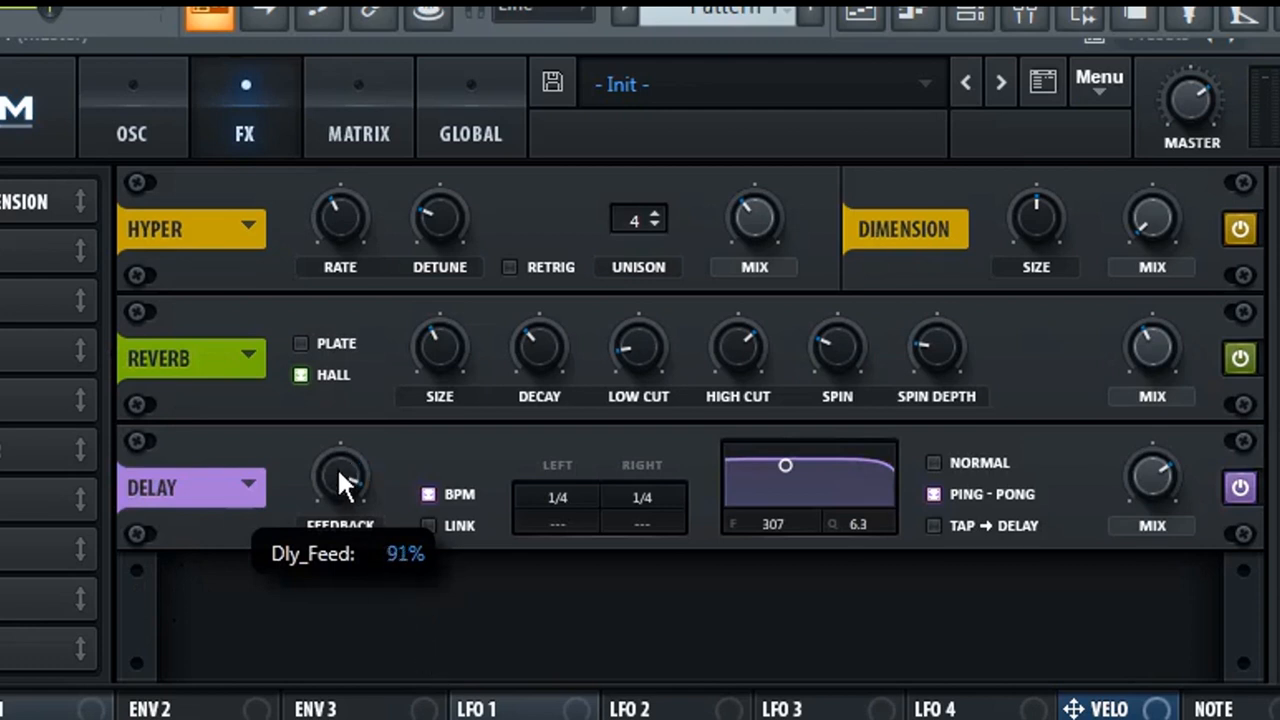
mouse_move(625, 597)
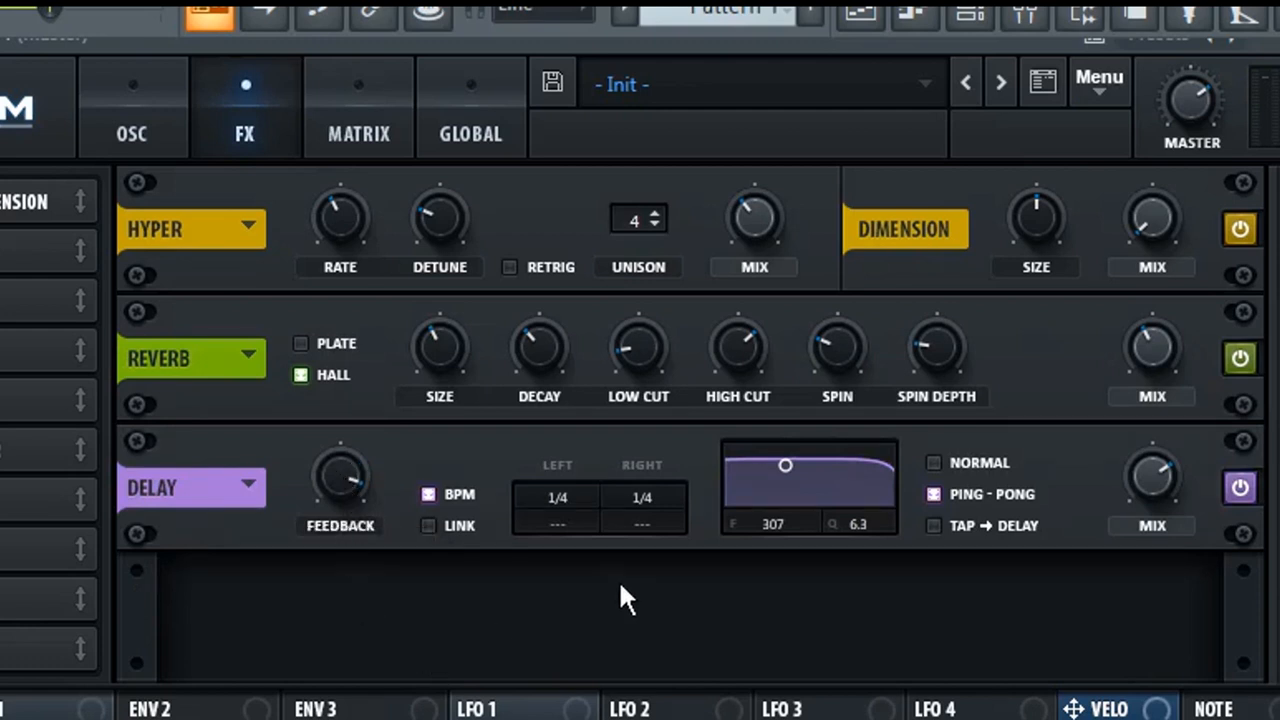
Keep the delay in ping-pong mode and drag its filter node down to a much lower frequency.
click(933, 462)
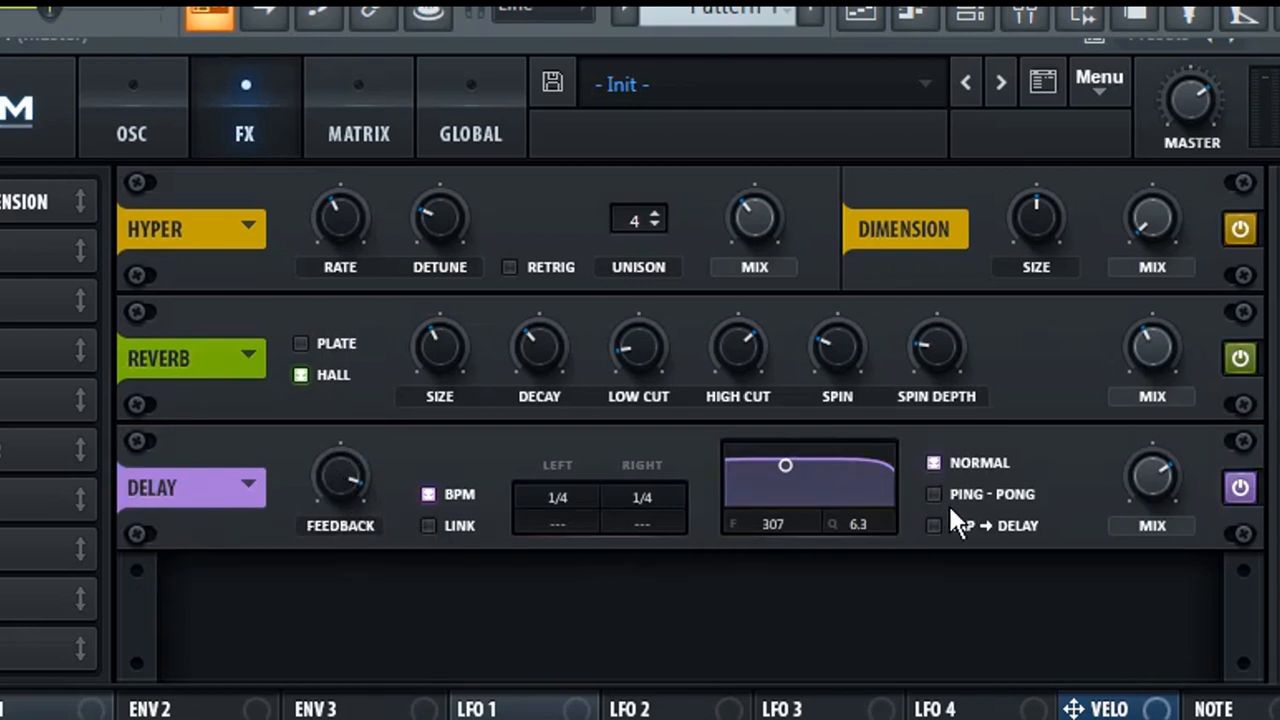
click(933, 494)
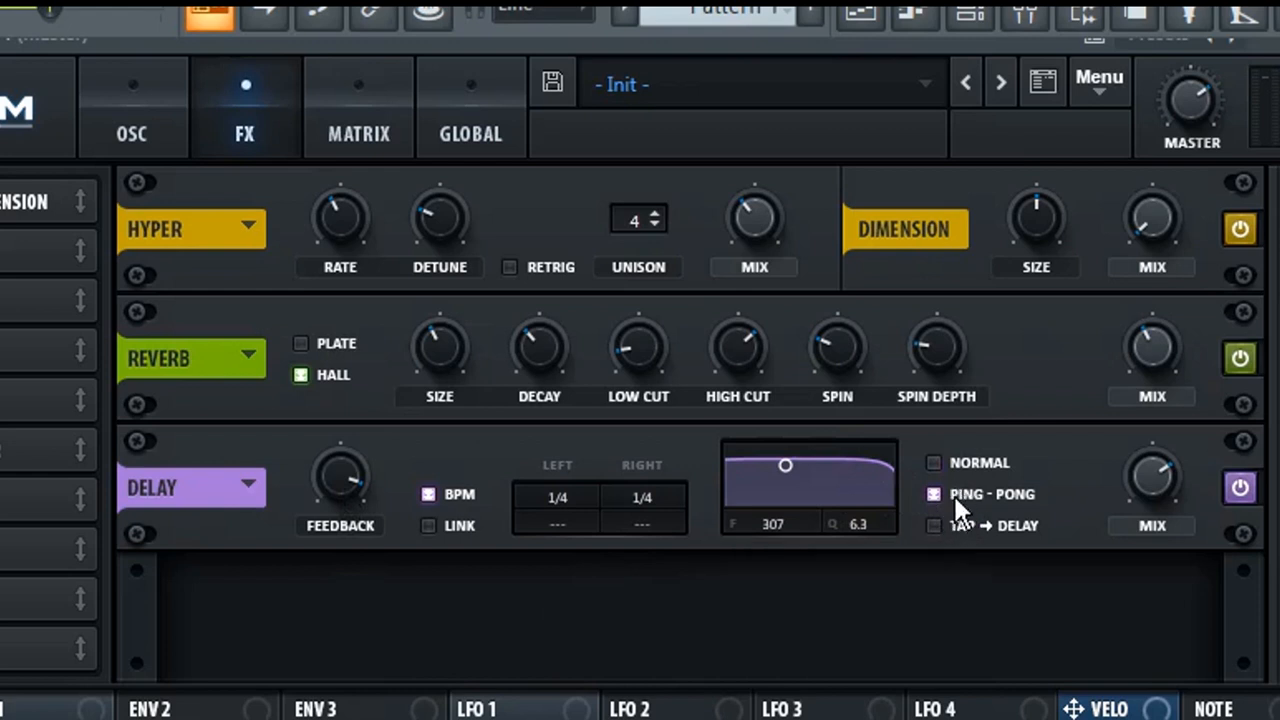
drag(786, 465, 775, 462)
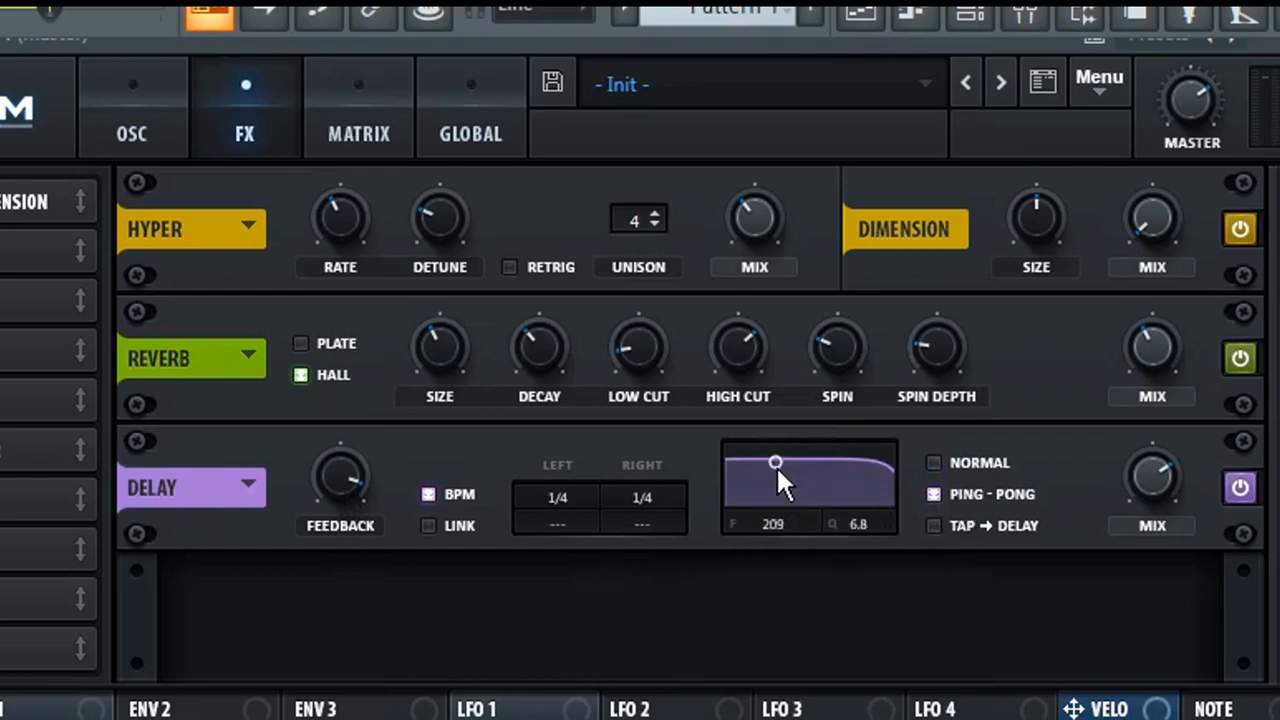
drag(775, 462, 752, 475)
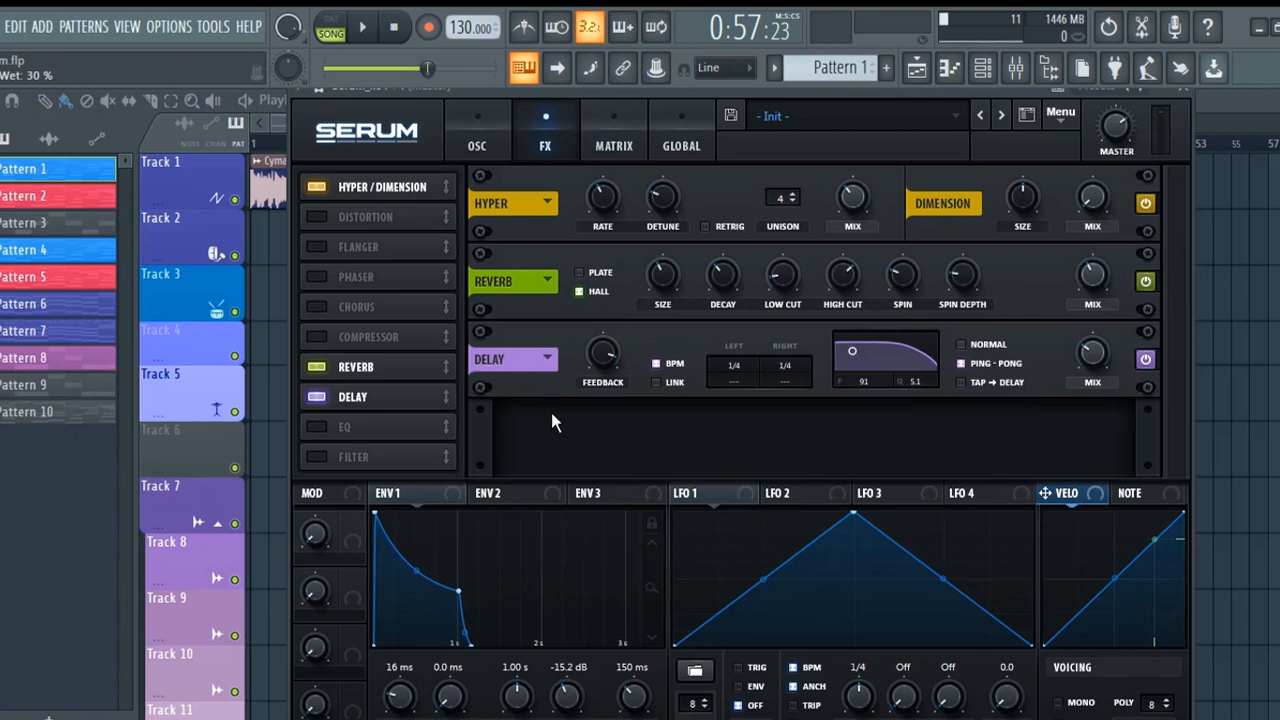
Return to the oscillator page, audition the finished patch in FL Studio, then stop playback.
click(462, 130)
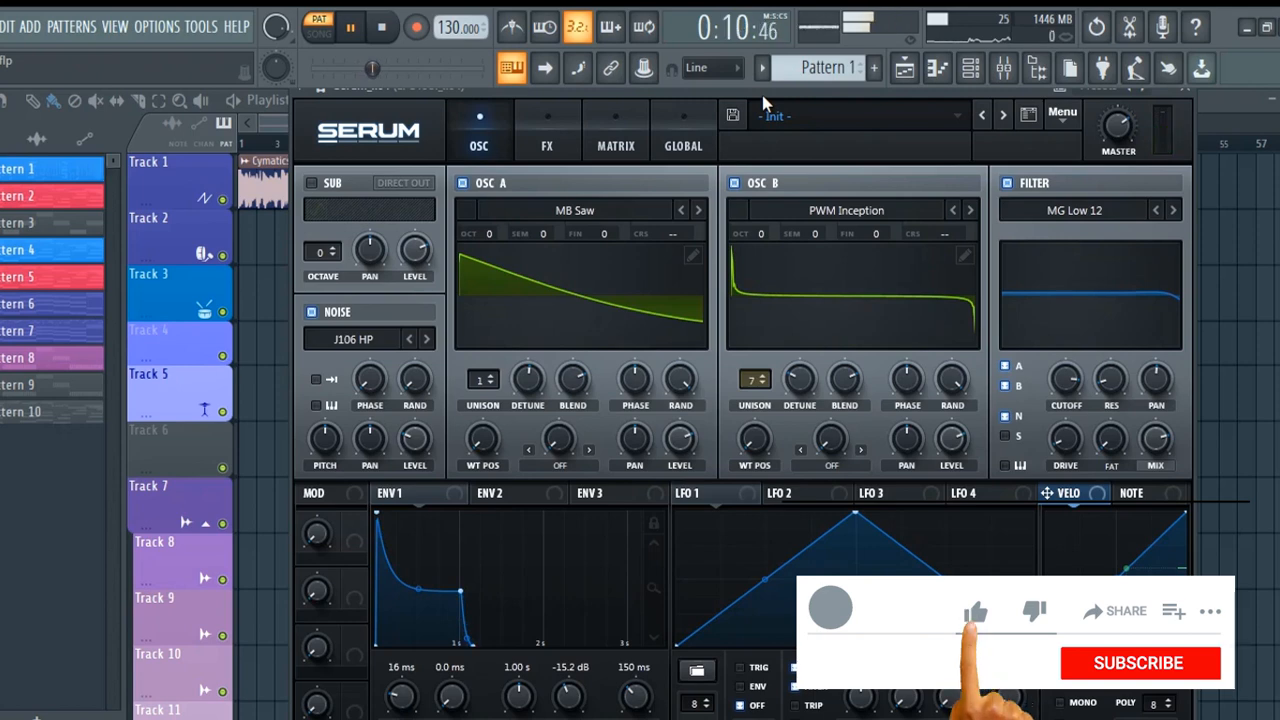
click(975, 611)
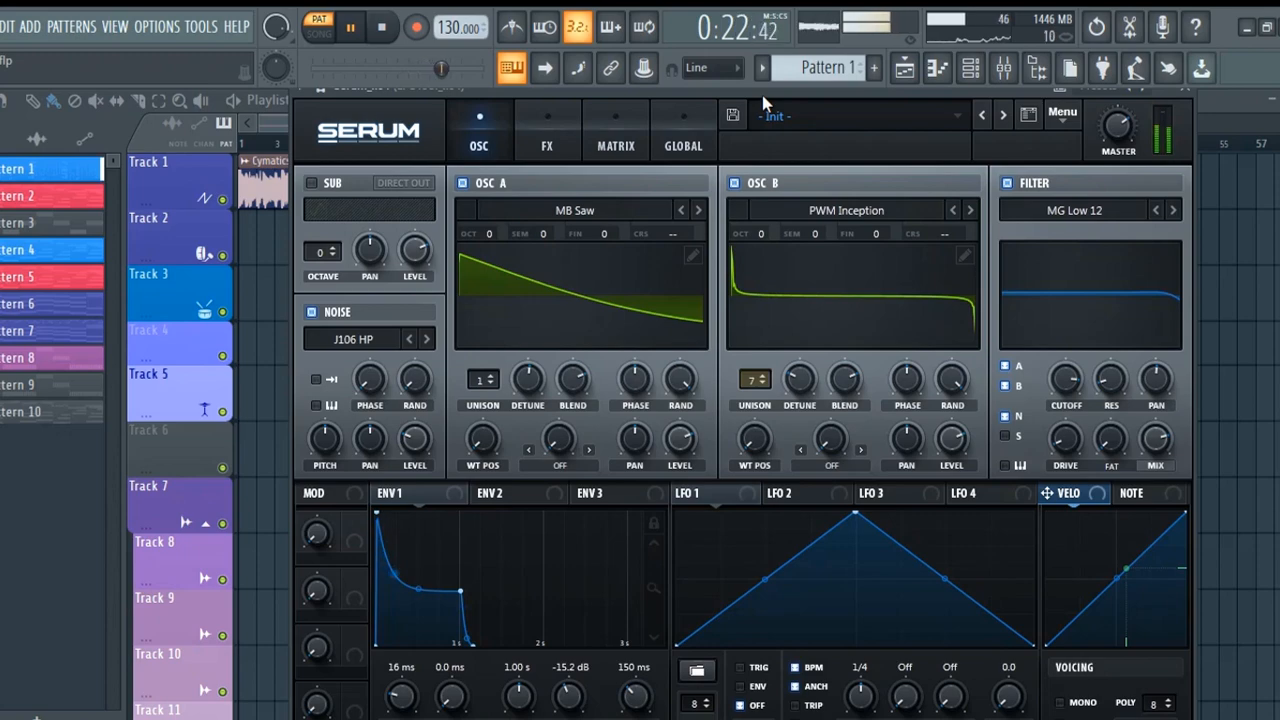
click(349, 27)
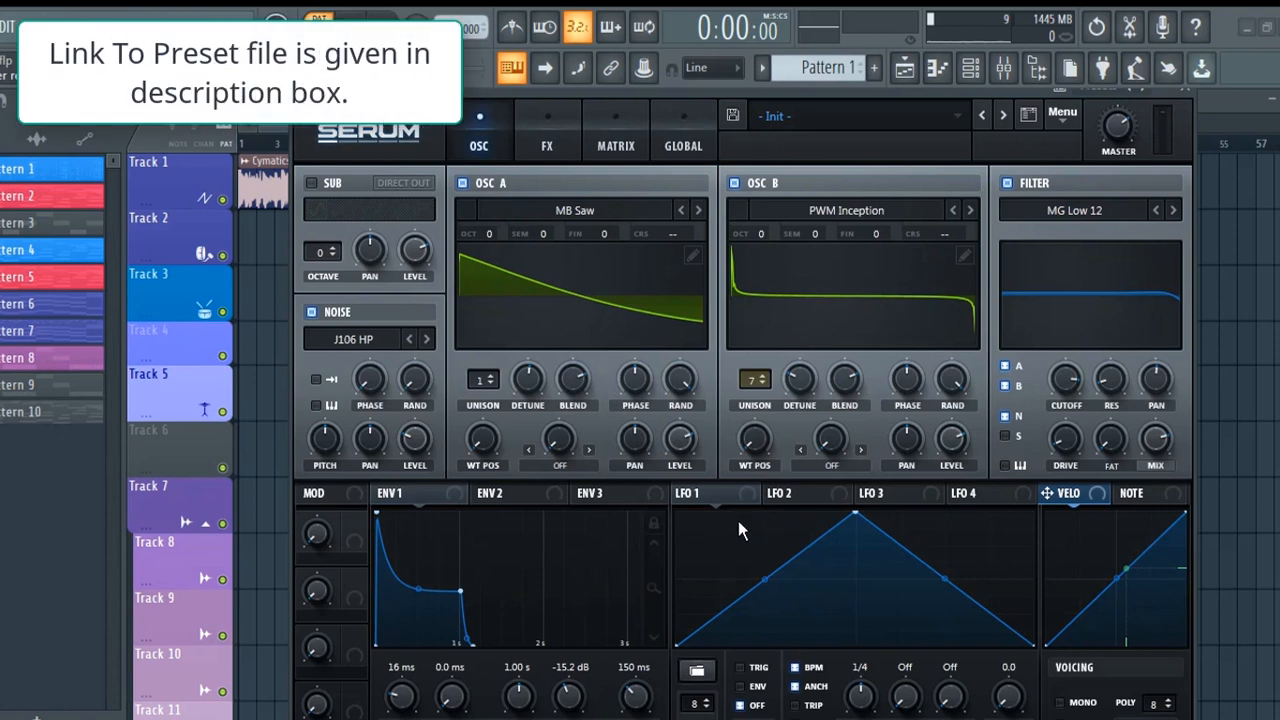
mouse_move(765, 322)
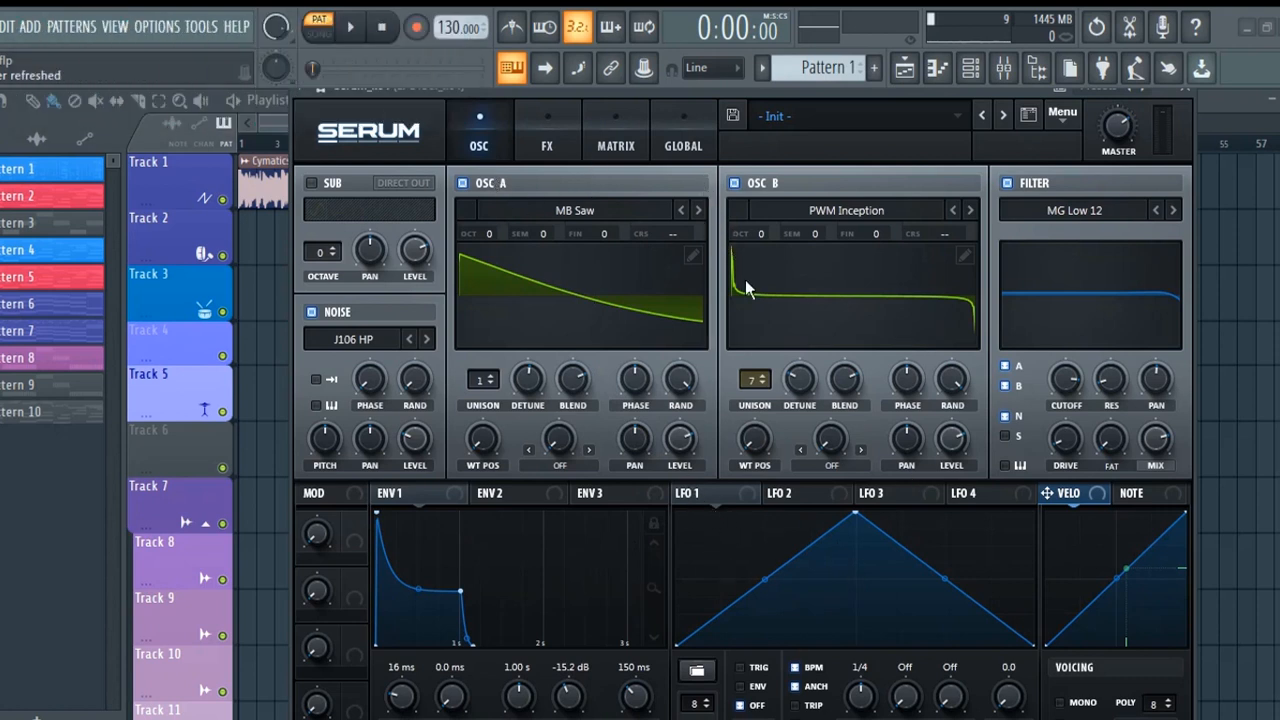
mouse_move(503, 556)
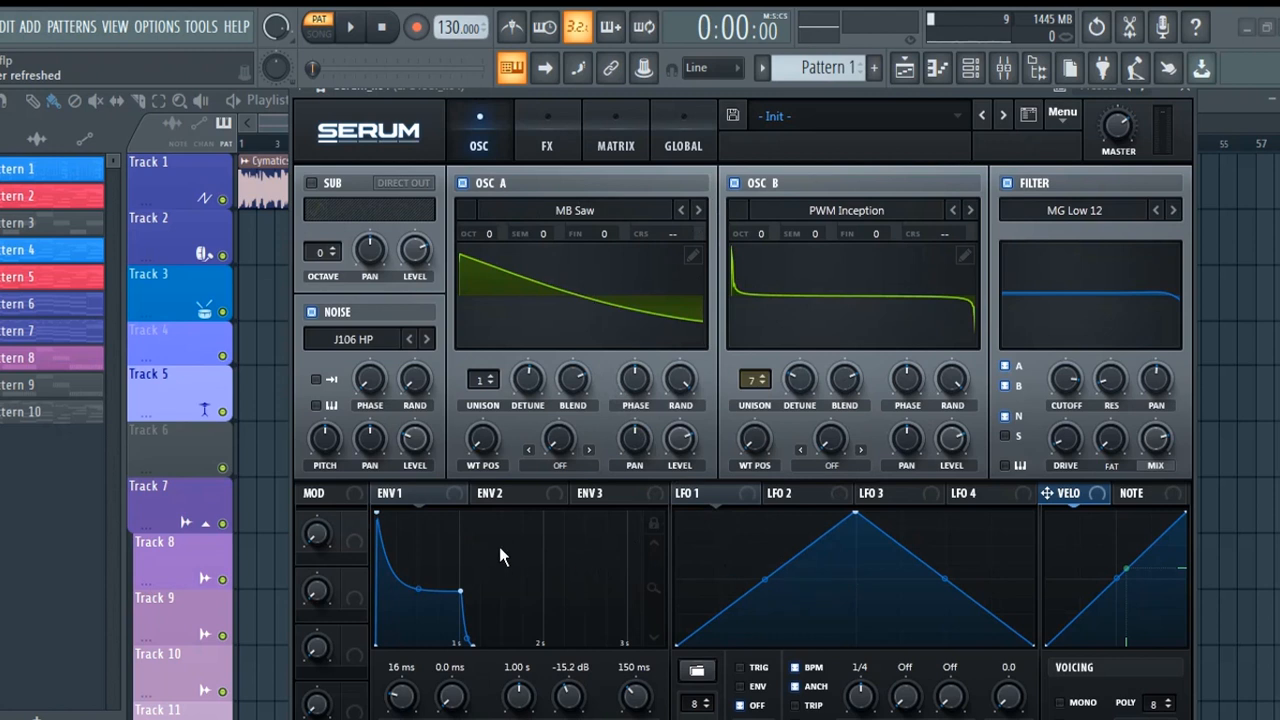